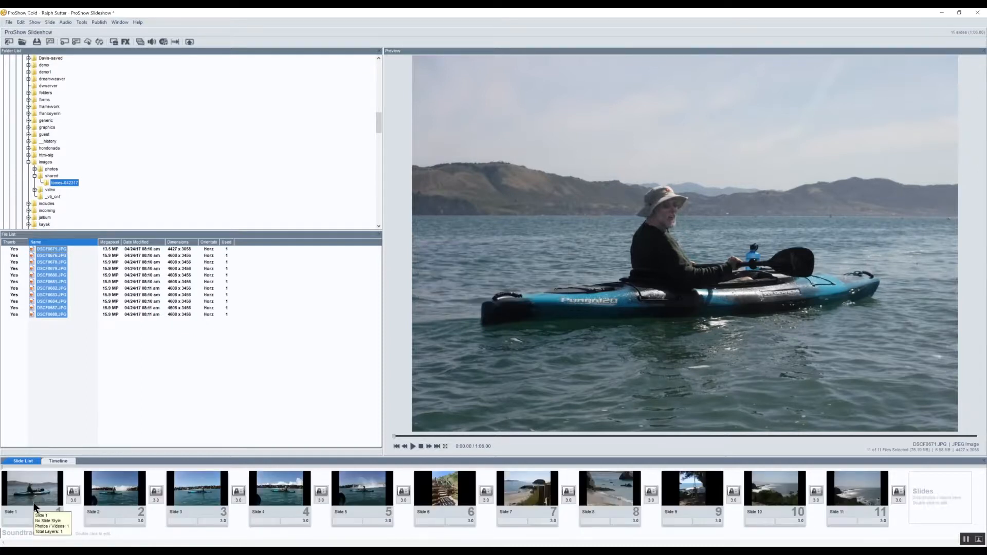
mouse_move(95, 395)
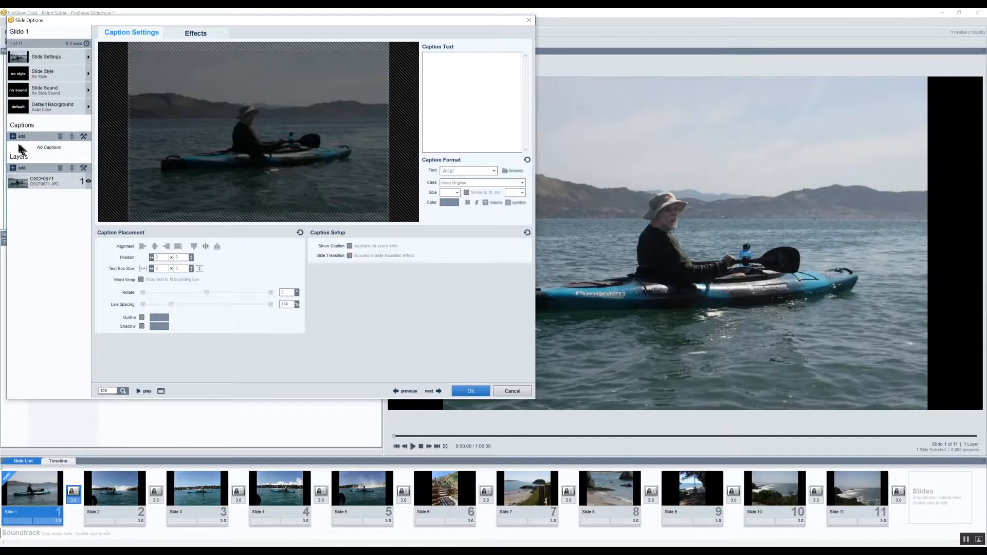
Add a blank caption to slide 1 and bring up the predefined text macros list.
click(22, 137)
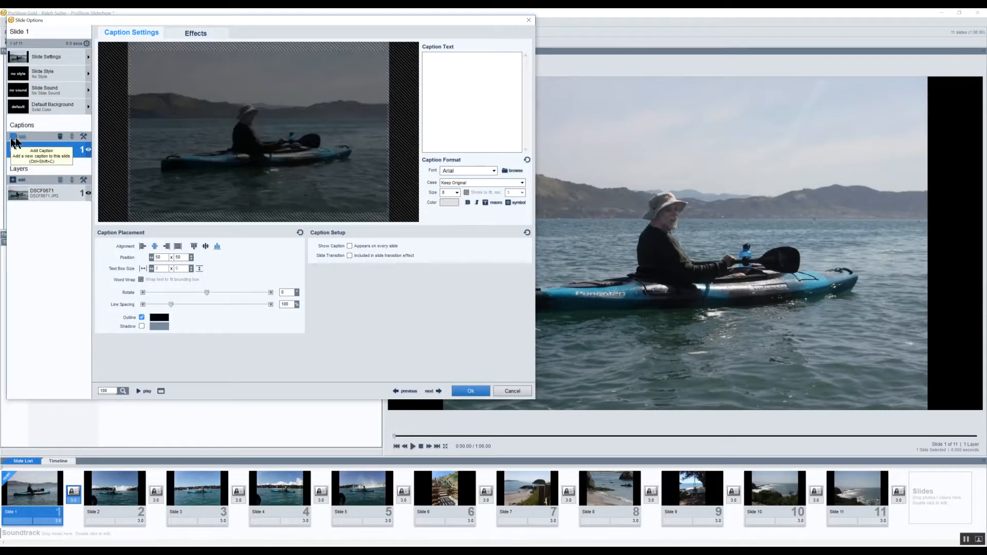
click(21, 136)
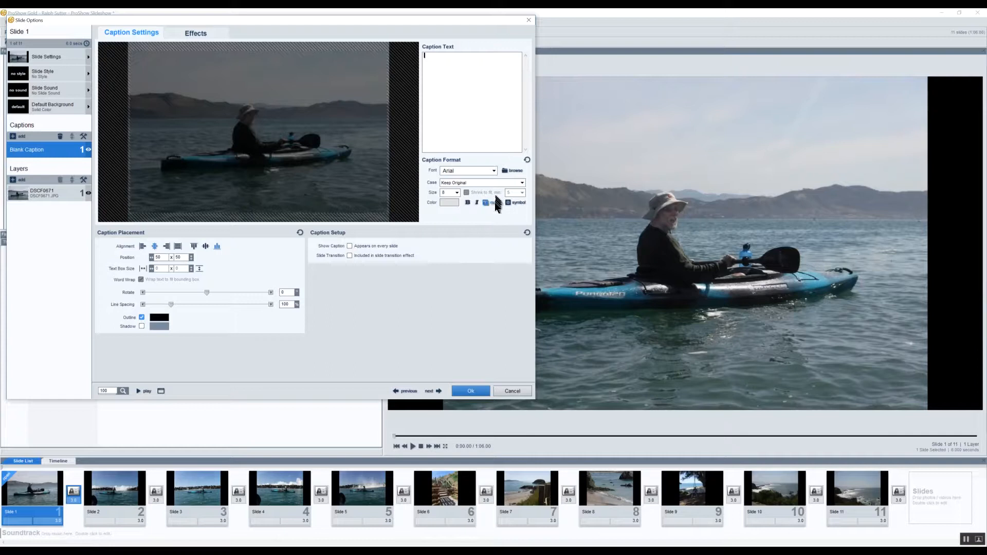
mouse_move(495, 203)
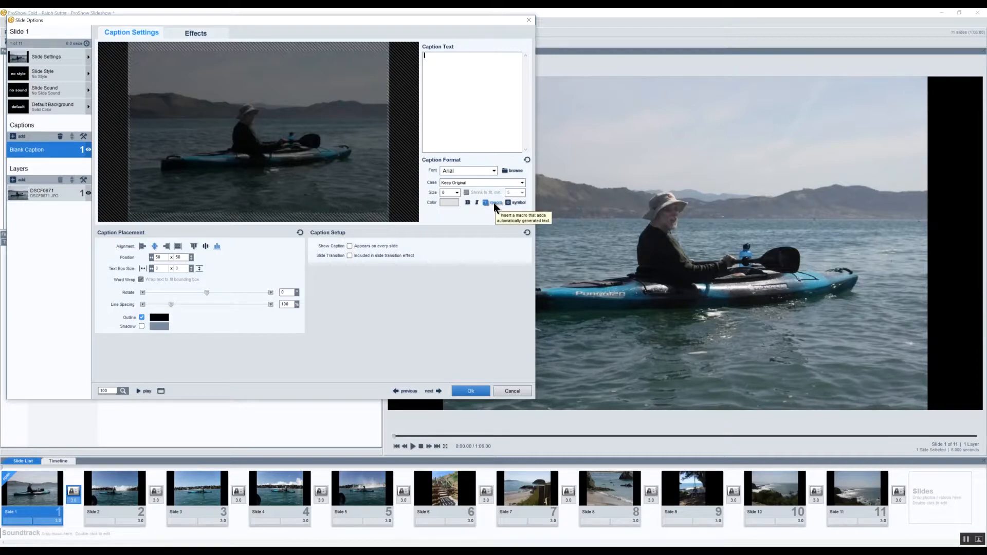
click(494, 202)
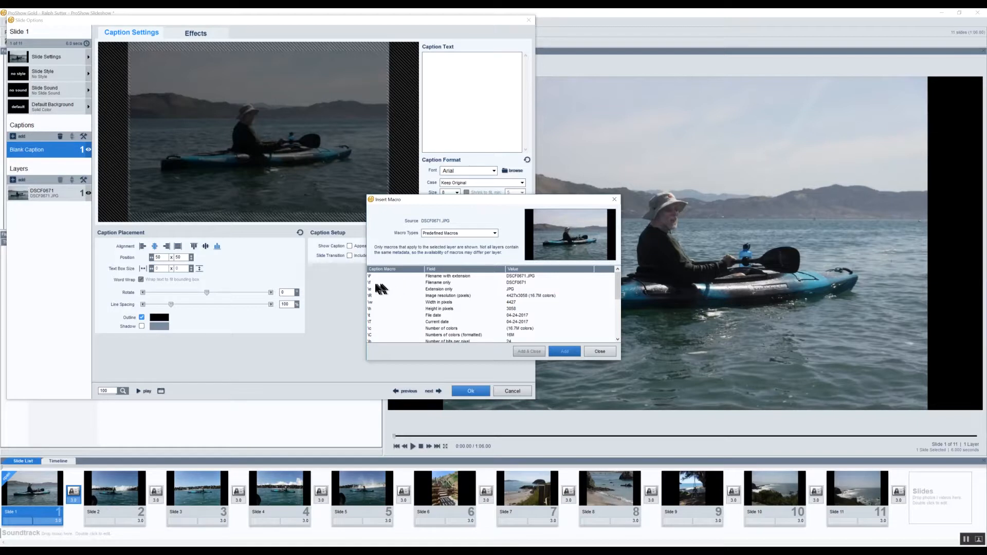
mouse_move(383, 288)
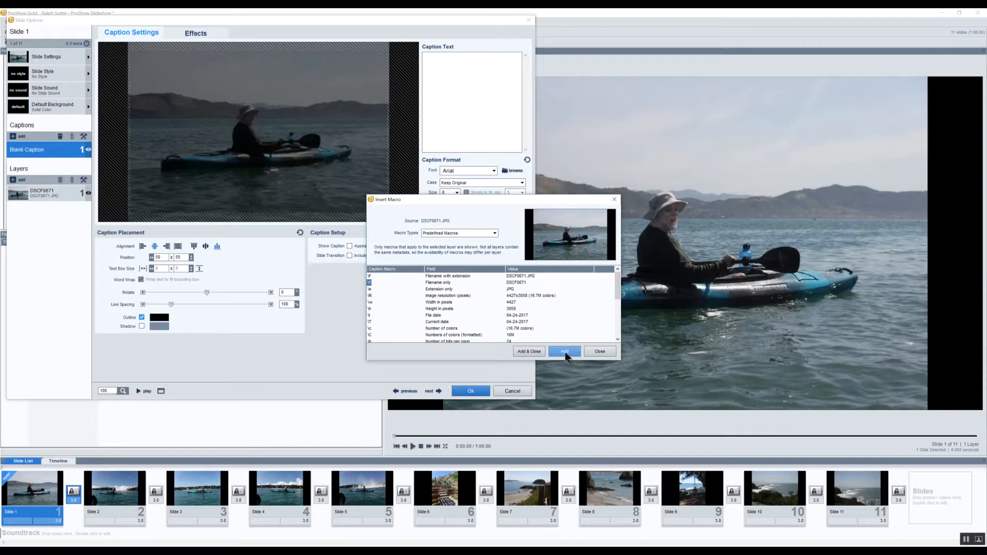
Insert the 'Filename only' macro so the caption reads DSCF0671.
click(564, 352)
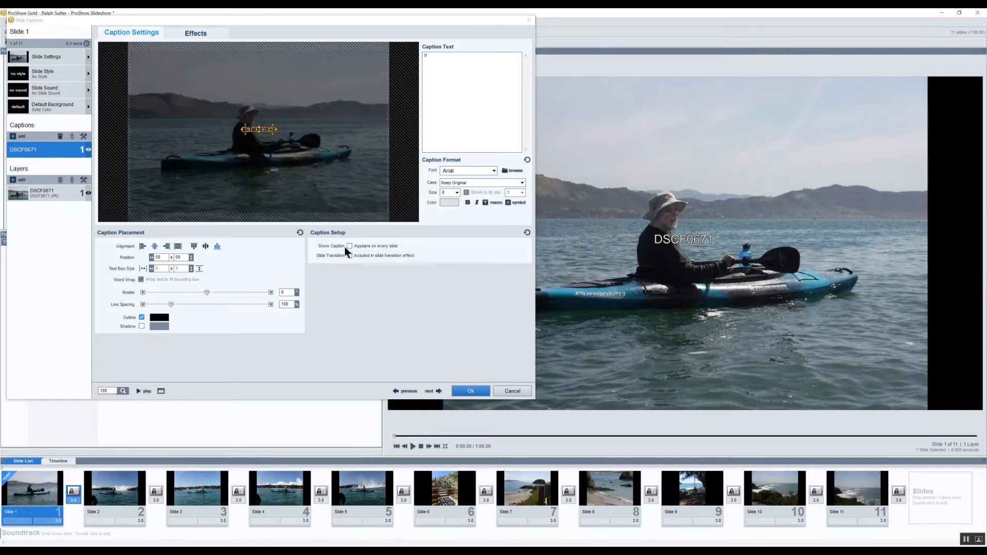
mouse_move(348, 246)
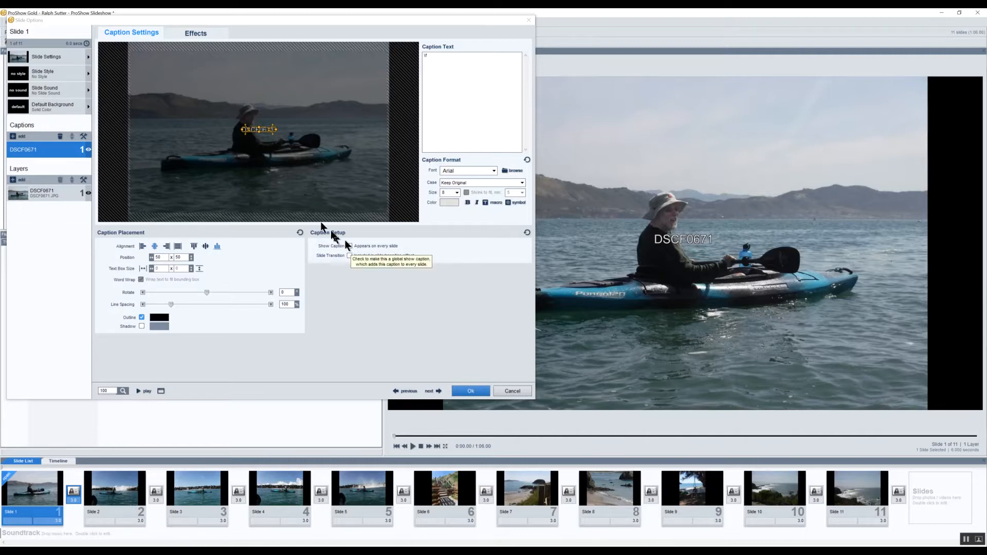
Drag the DSCF0671 caption to the slide's bottom centre and set it to appear on every slide.
drag(258, 129, 268, 183)
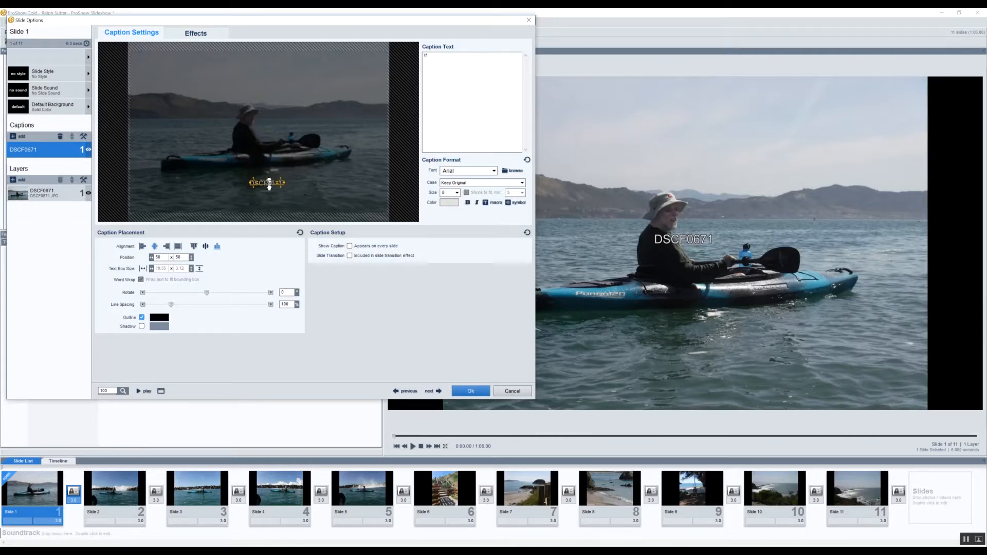
drag(267, 183, 267, 202)
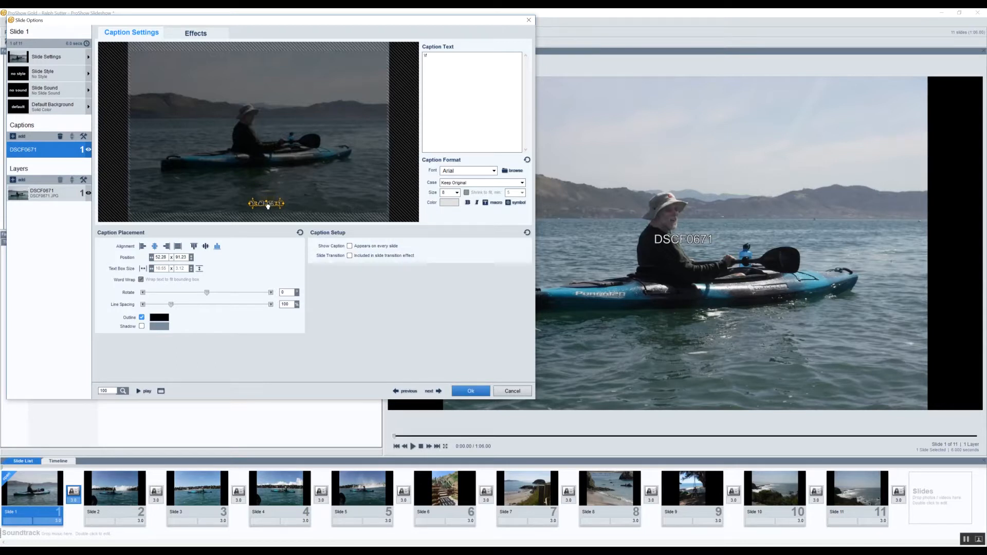
drag(265, 203, 267, 209)
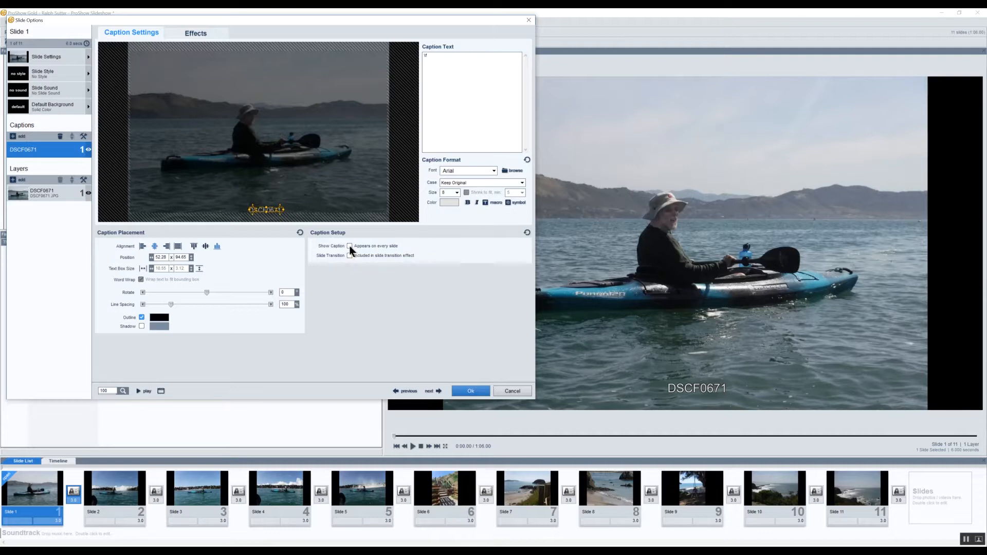
click(350, 245)
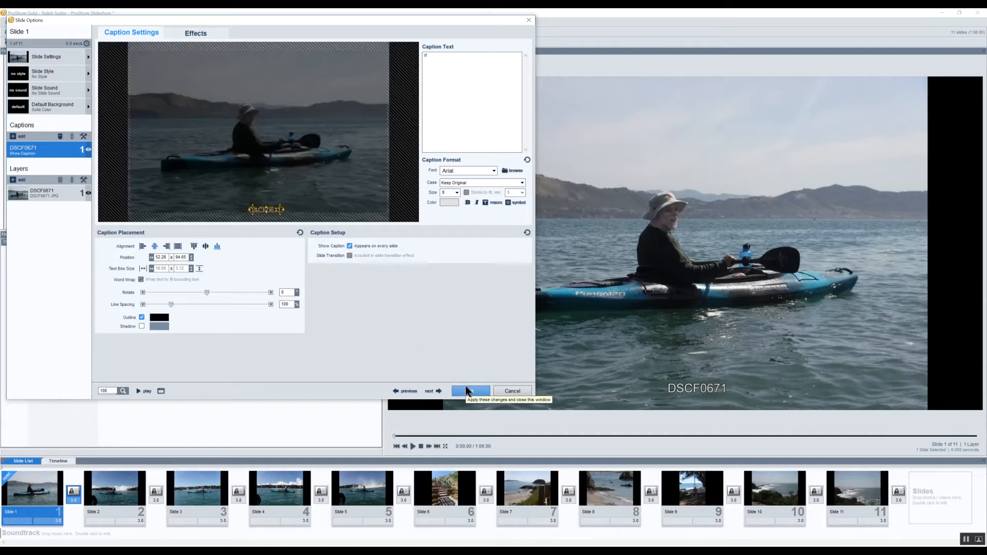
Apply the caption via Ok and play the slideshow preview to verify DSCF0671 shows.
click(470, 391)
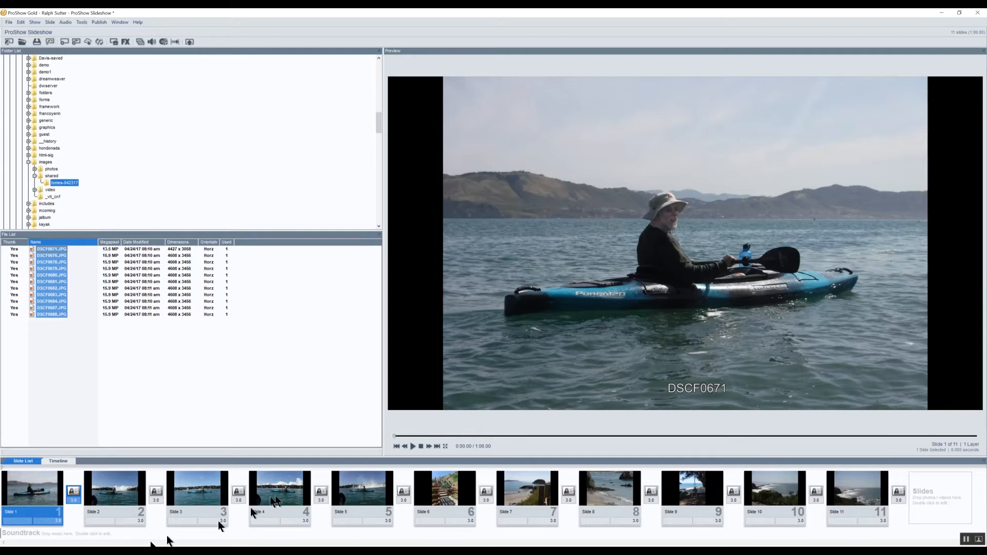
mouse_move(155, 492)
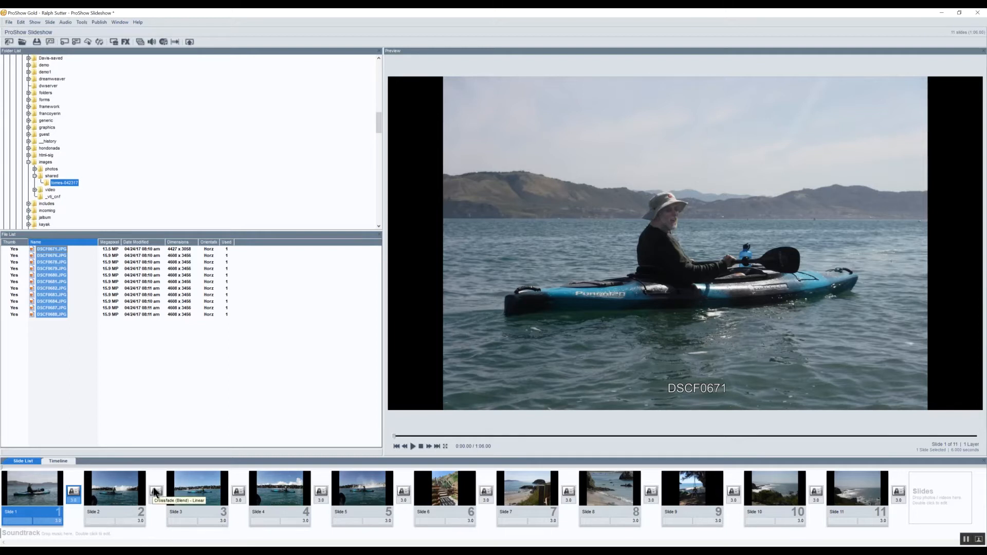
mouse_move(201, 465)
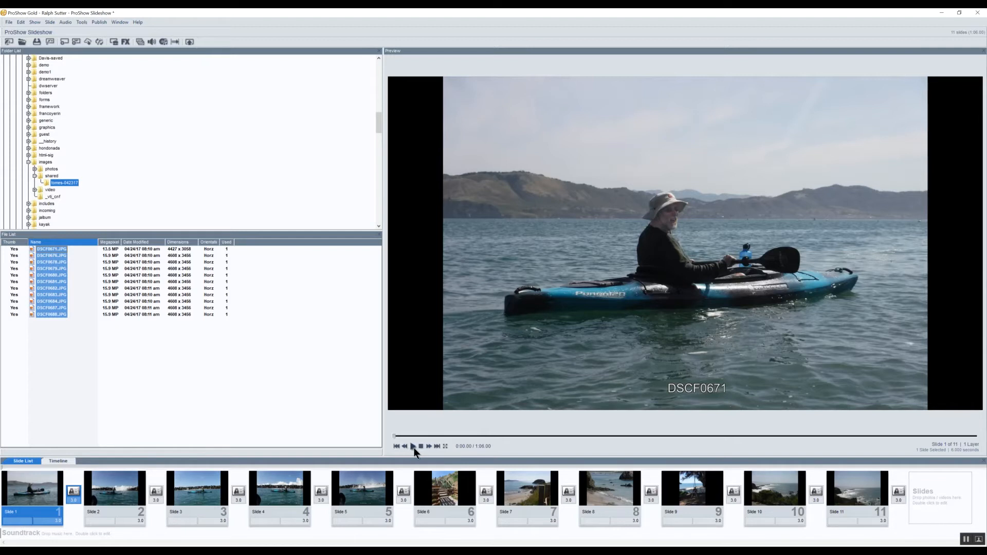
click(413, 445)
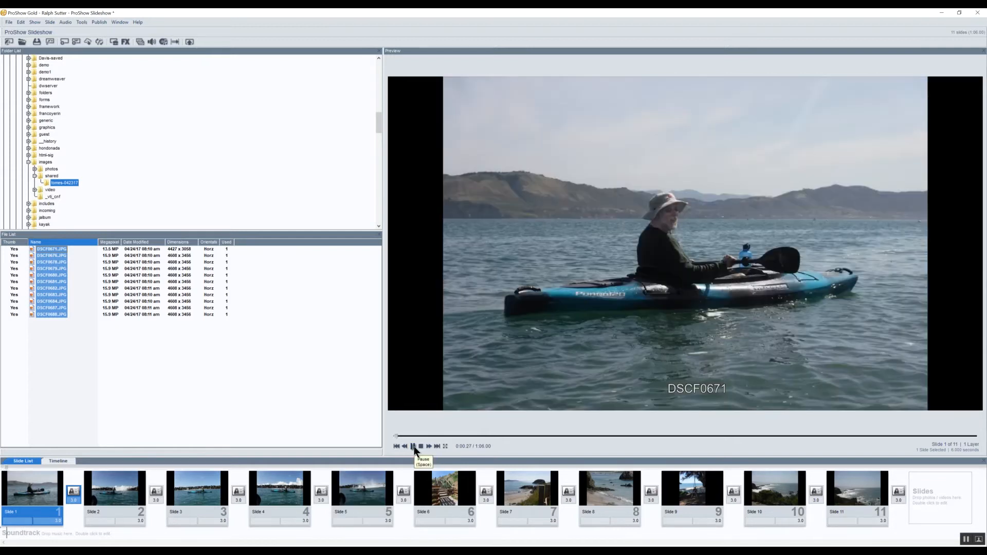